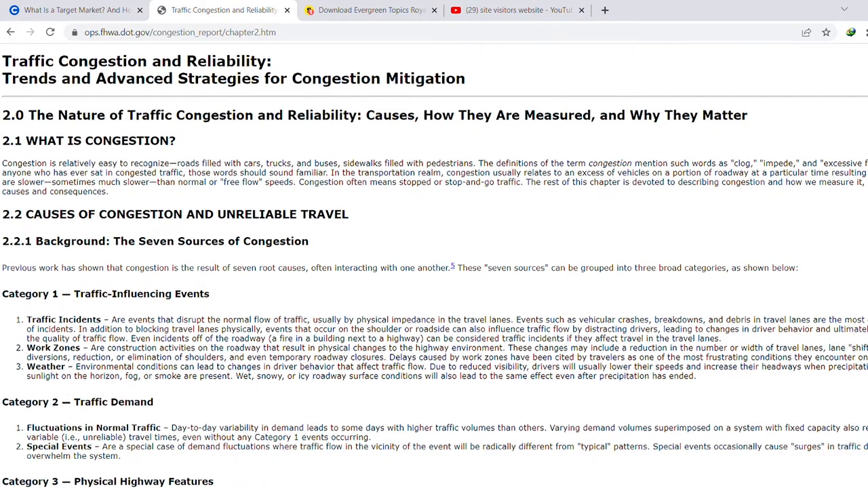
Scroll the congestion report, then switch tabs past the RevenueZen page to the Canva homepage.
{"action": "scroll", "scroll_direction": "down", "scroll_amount": 3}
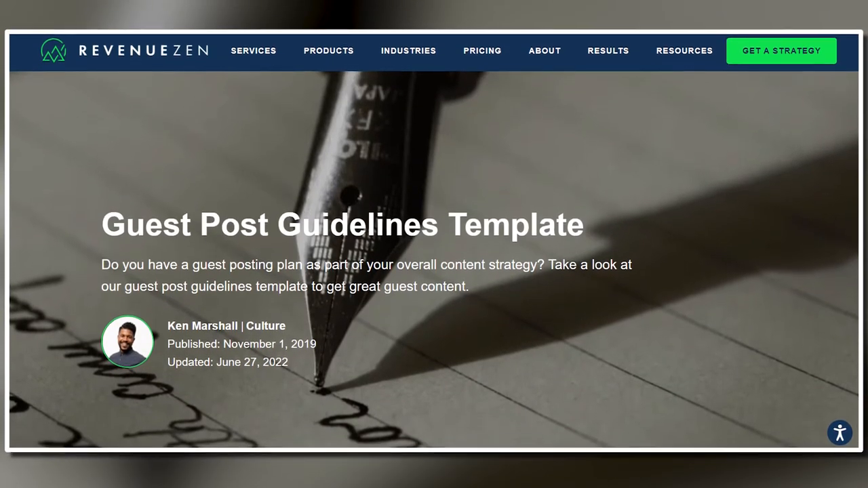
{"action": "left_click", "coordinate": [210, 8]}
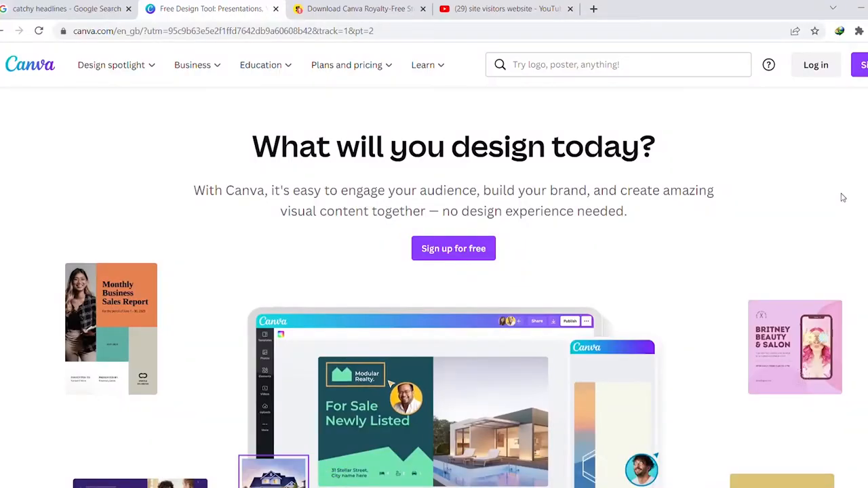